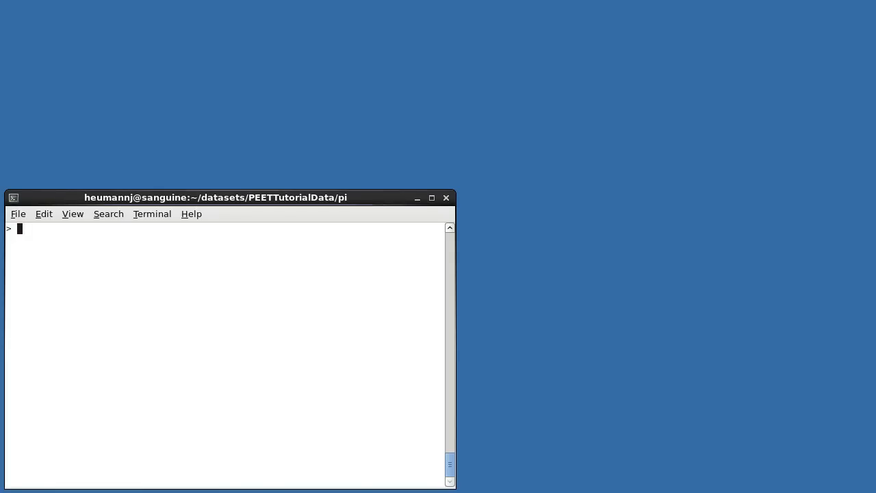
Step: Confirm PEET version 1.8.0, list the pi data folder, and enter example1
text(PEETVersion)
text(pwd)
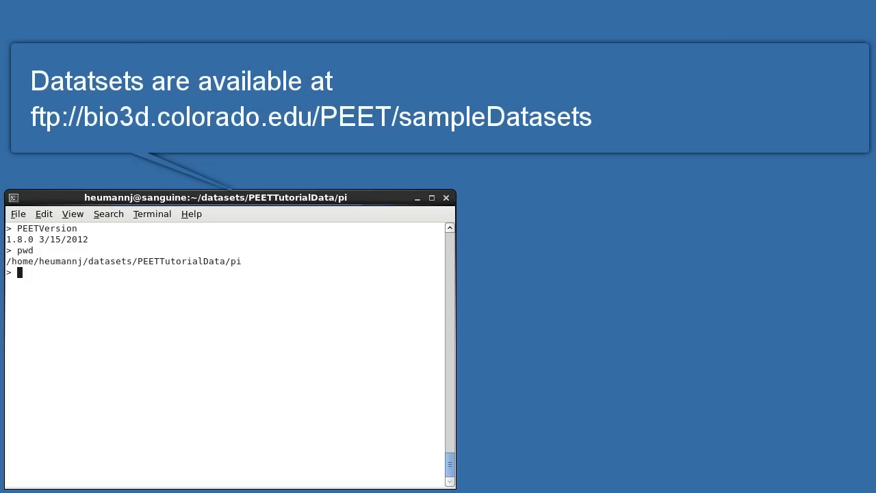
text(ls)
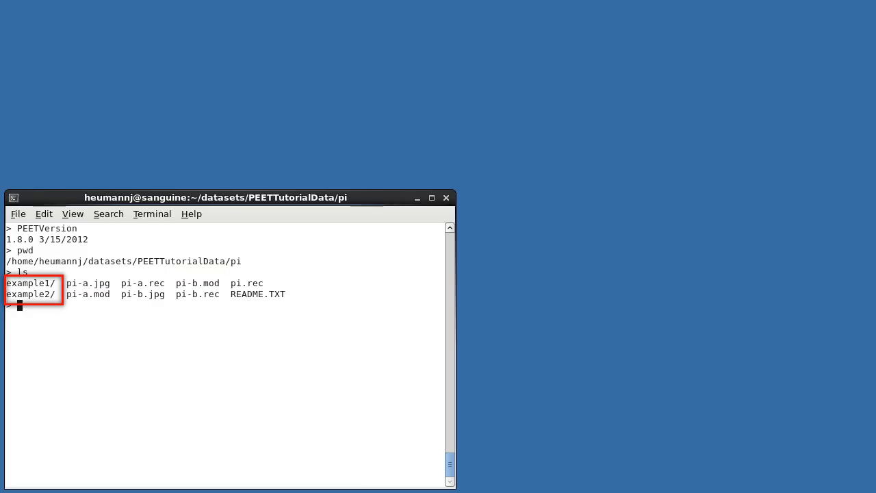
text(cd example1)
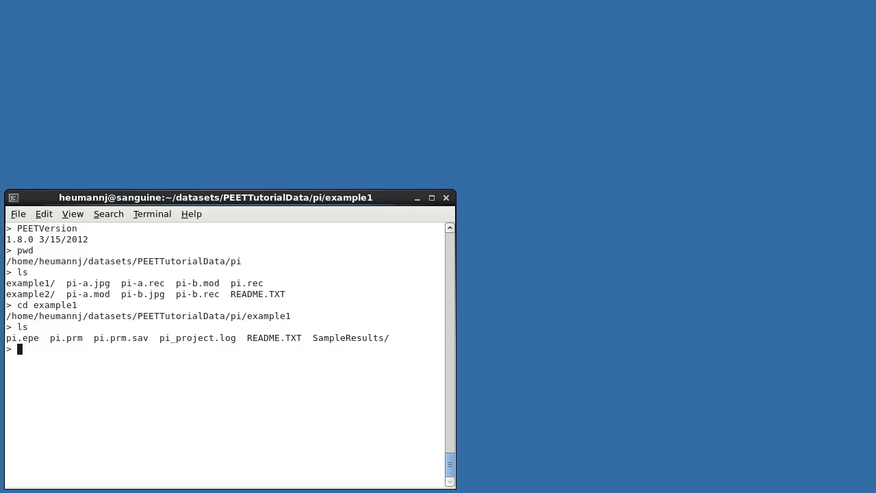
Step: Launch eTomo with pi.epe, review its Run iteration table, and return to Setup
text(etomo pi.epe)
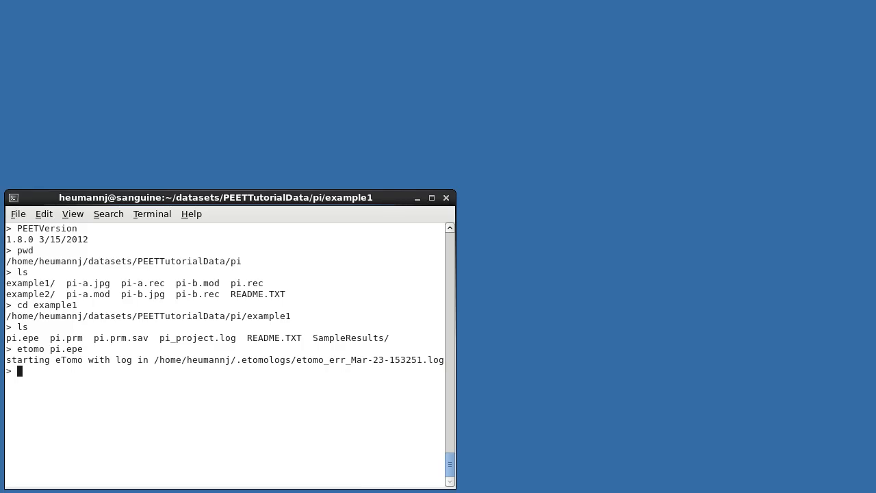
key(Return)
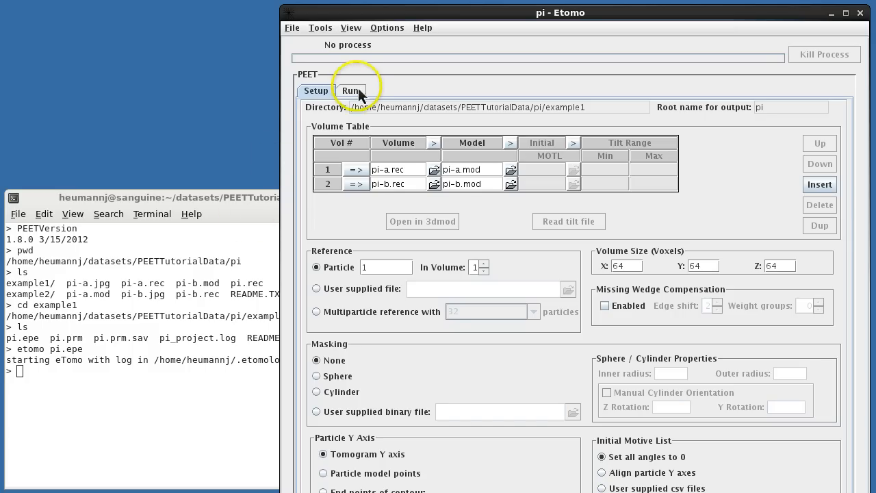
click(351, 90)
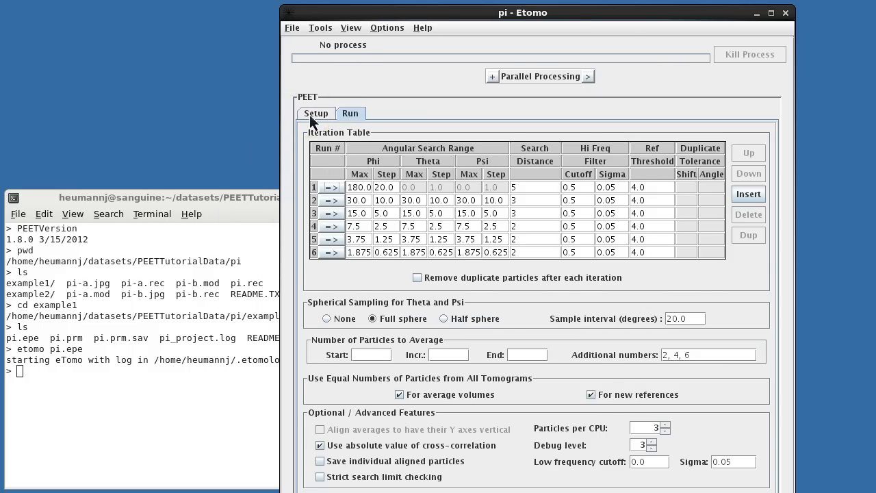
click(315, 112)
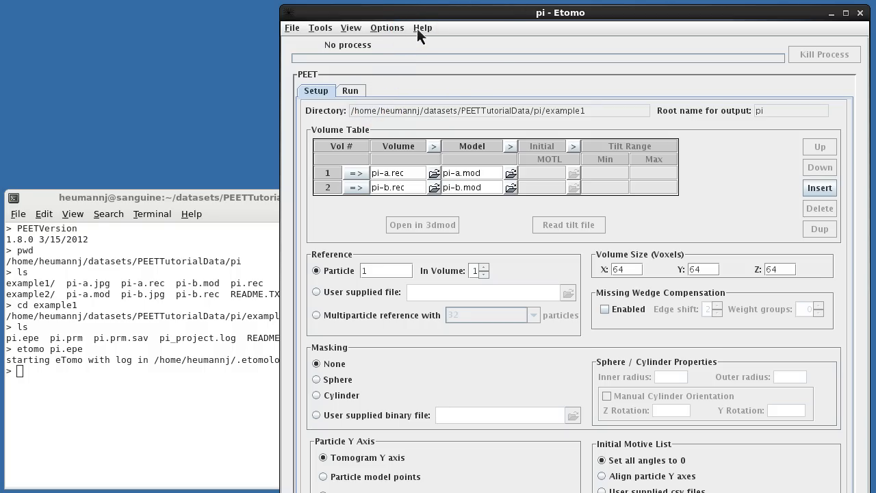
click(422, 28)
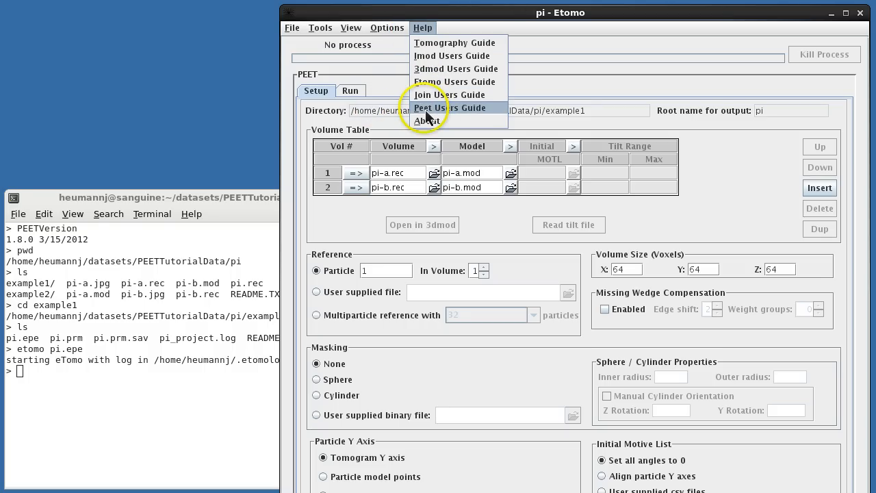
click(449, 106)
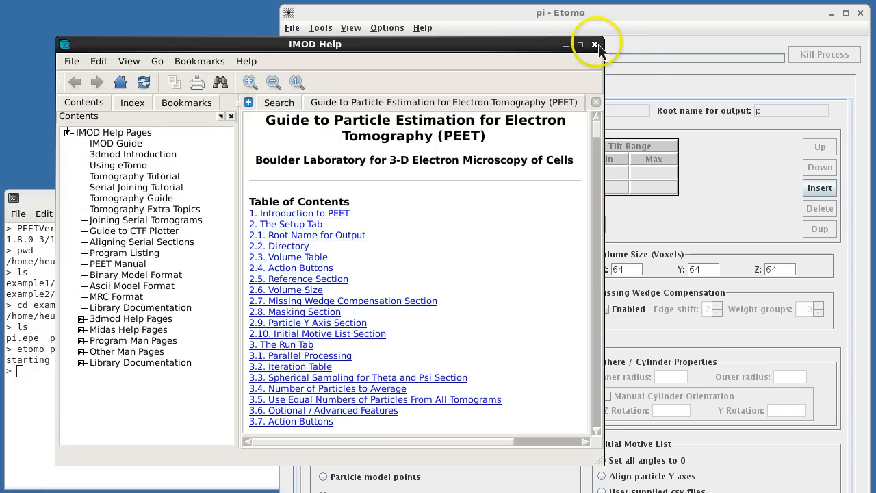
click(594, 44)
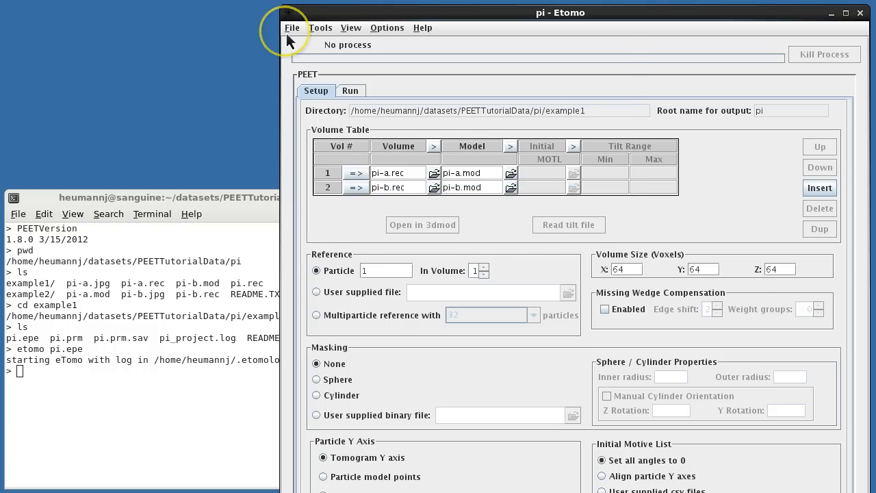
Step: Open example2's pi.epe via File > Open, then return to the example1 project tab
click(292, 28)
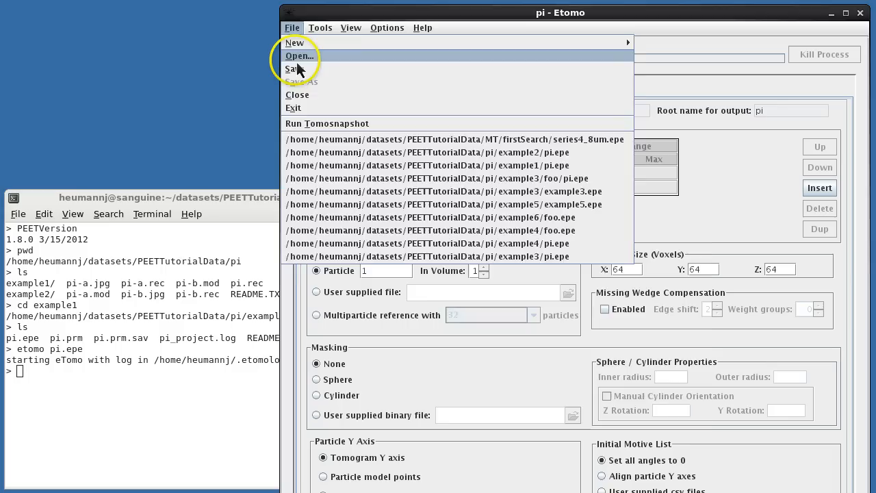
click(298, 55)
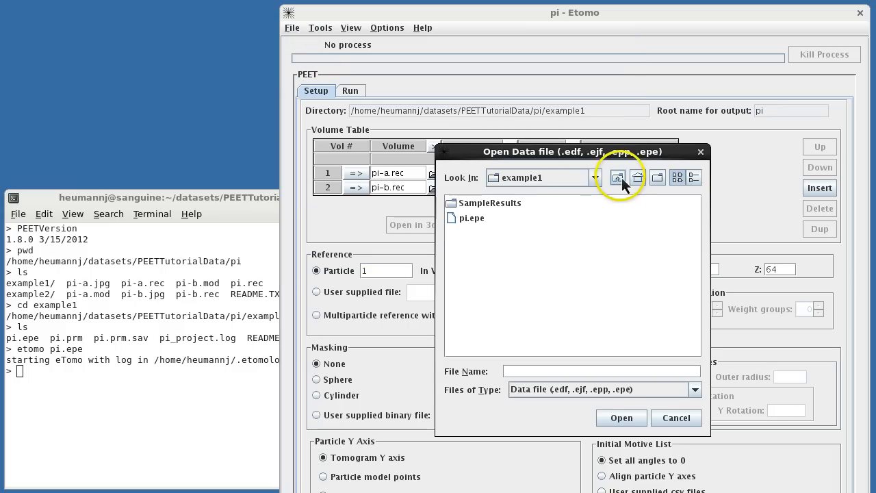
click(617, 178)
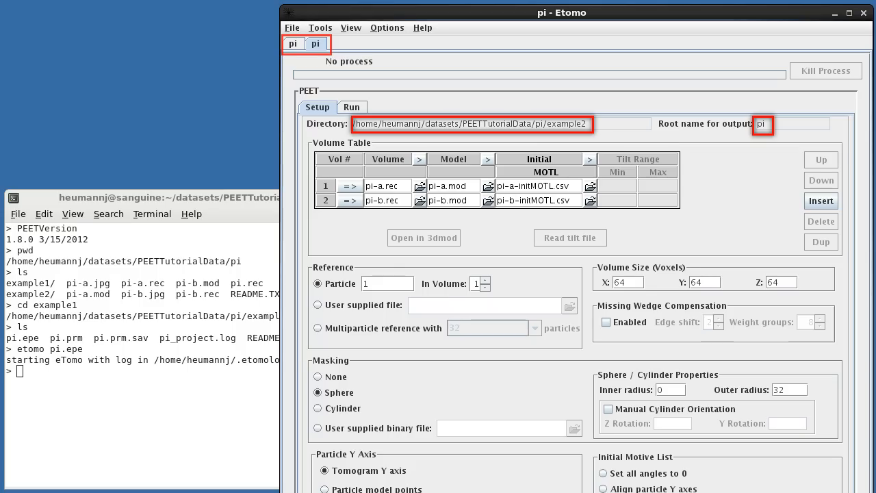
click(293, 43)
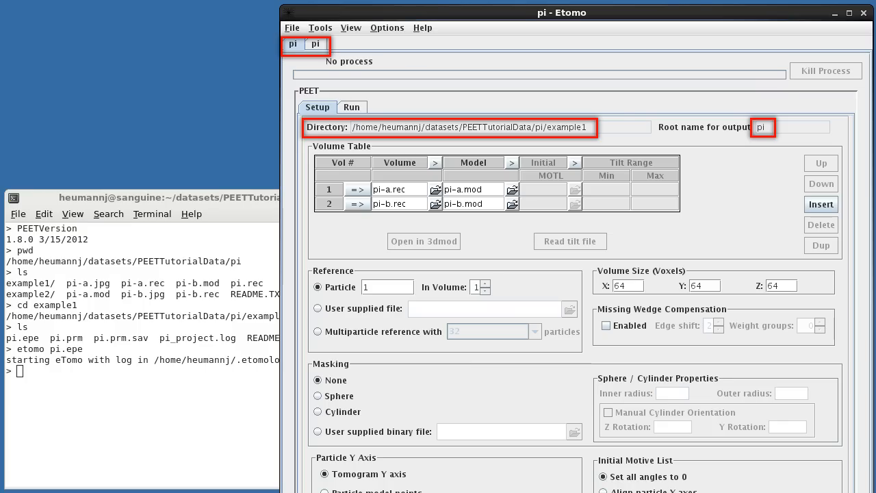
Step: Exit eTomo from the File menu, closing both pi projects
click(292, 27)
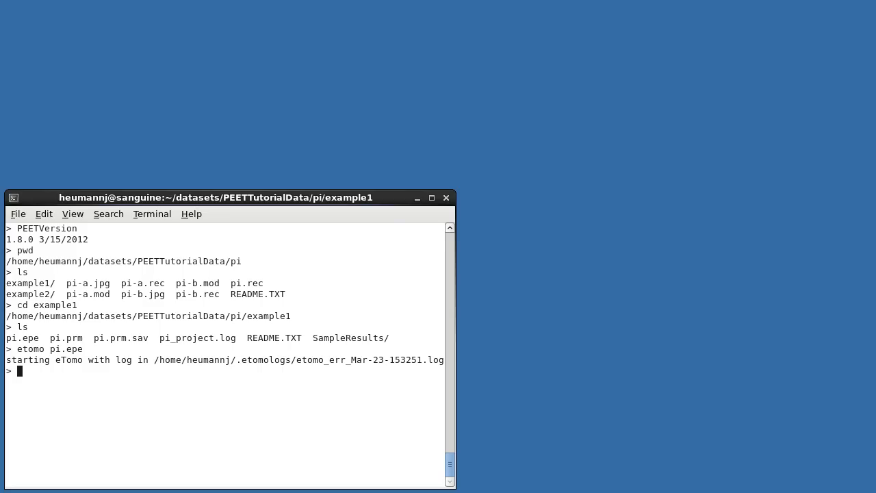
Step: Return to the pi data folder and relaunch eTomo with no project
text(cd ..)
text(ls)
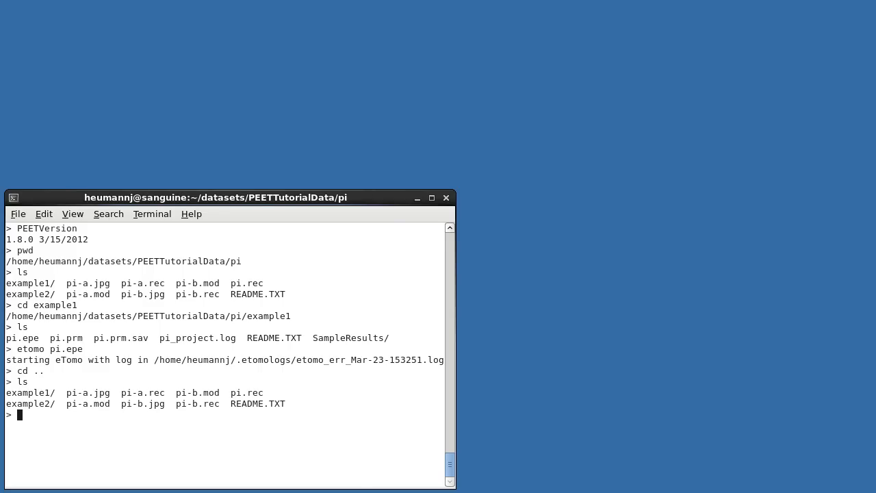
text(etomo)
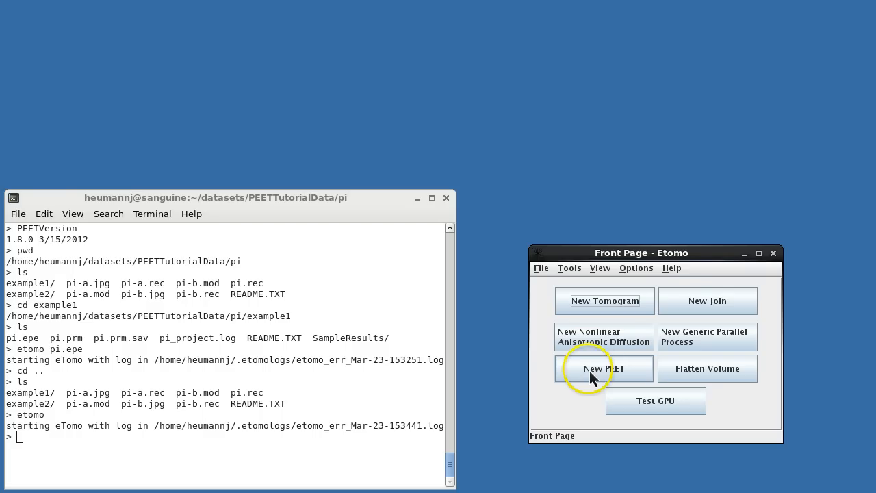
Step: Create a new PEET project in example3 with base name pi
click(604, 369)
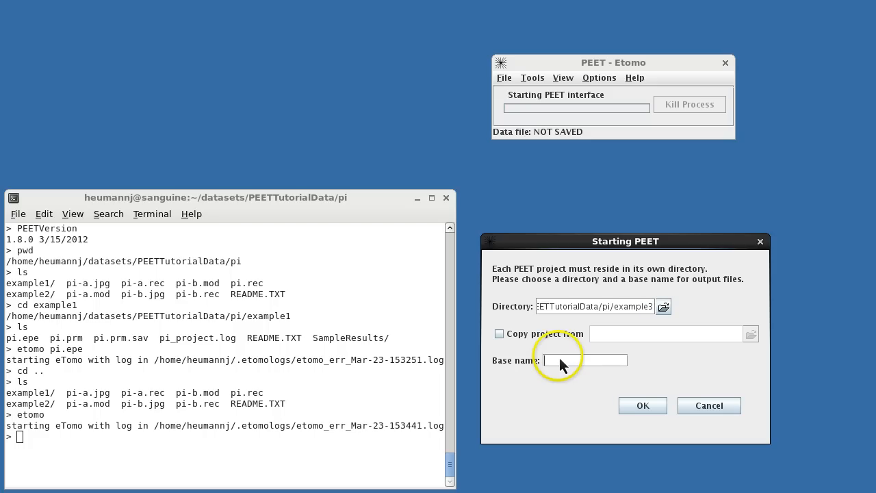
text(pi)
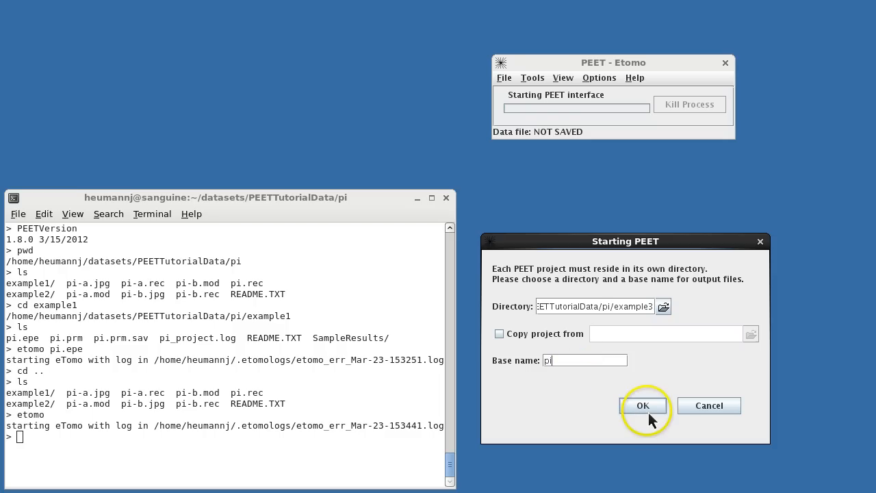
click(642, 406)
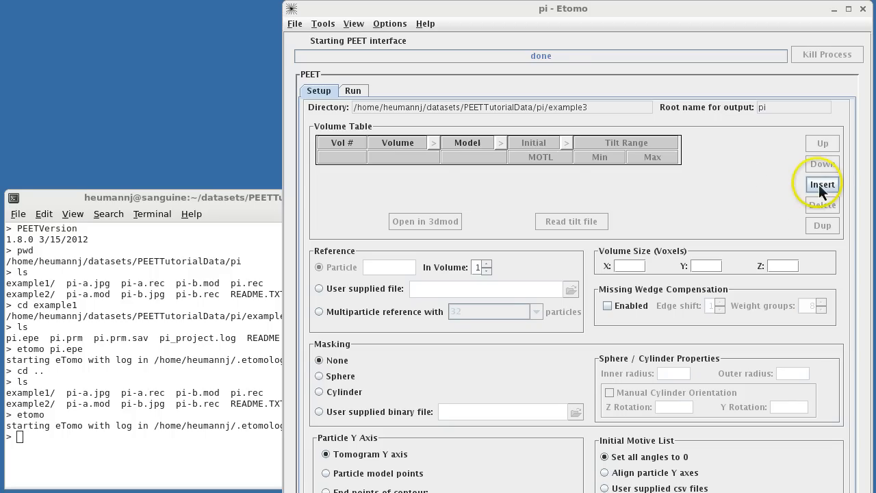
Step: Set row 1 to pi-a.rec with pi-a.mod and insert a second empty row
click(821, 183)
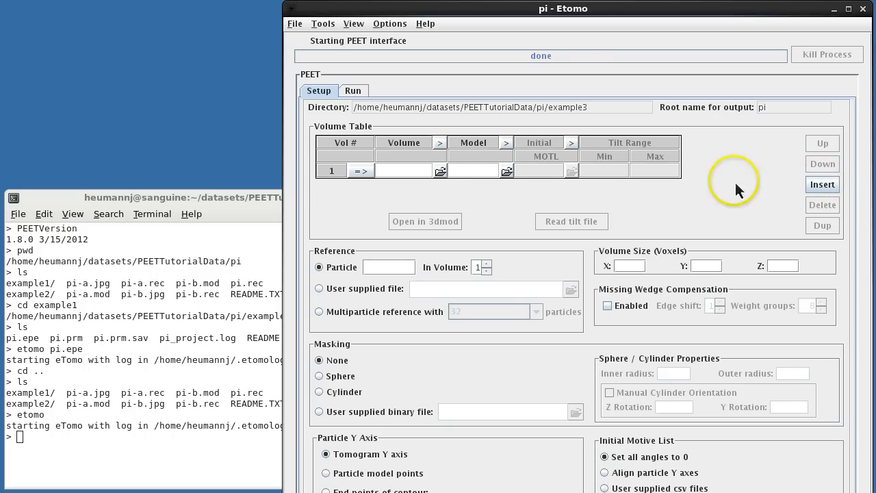
click(438, 171)
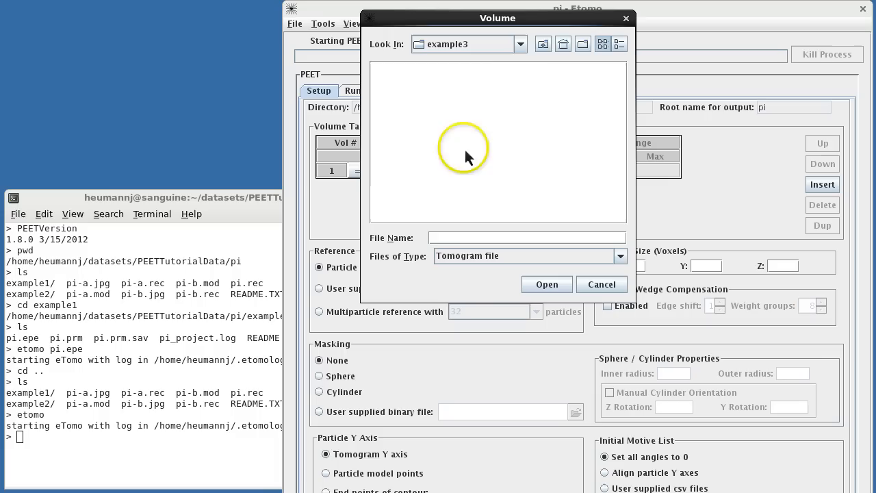
click(563, 44)
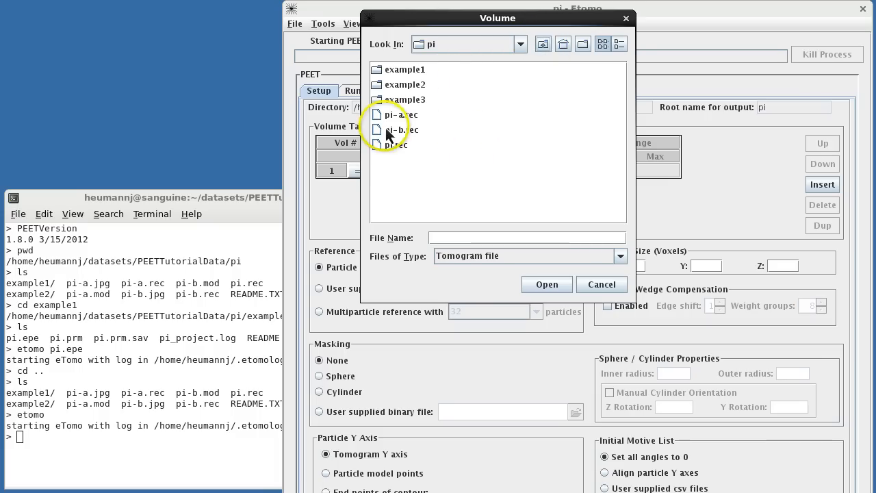
click(546, 284)
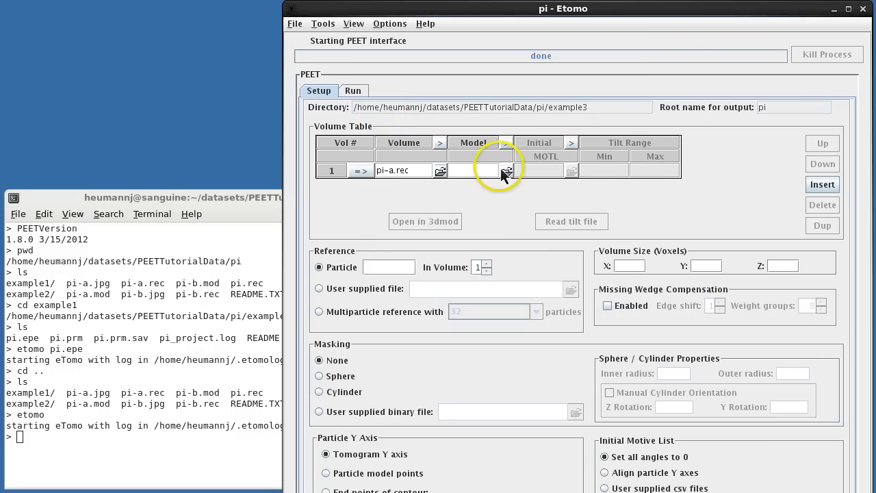
click(506, 169)
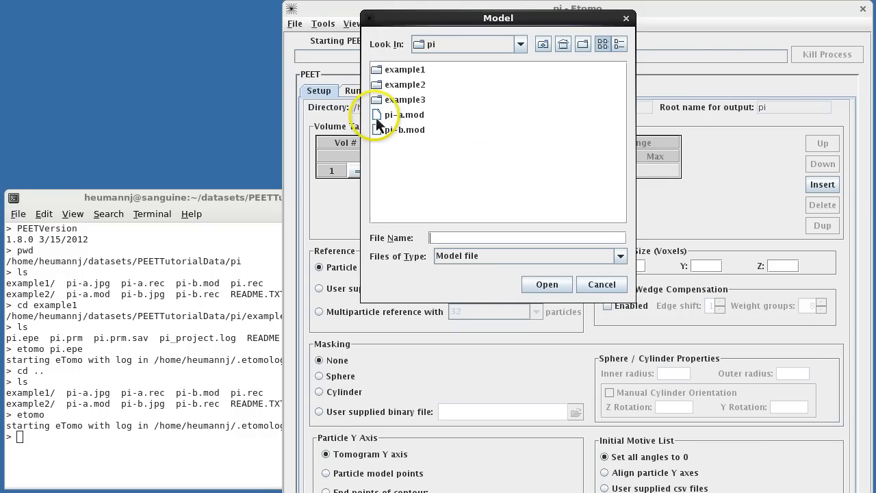
click(546, 284)
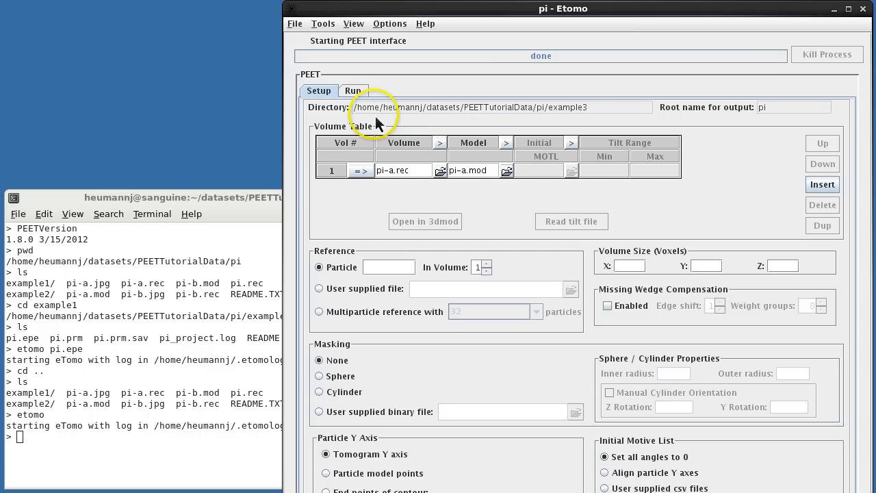
click(822, 183)
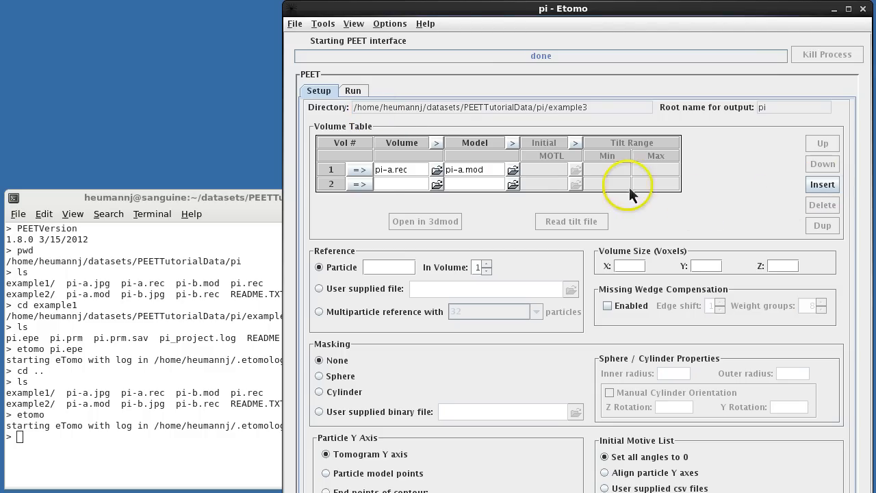
Step: Set row 2 to the pi-b.rec tomogram with the pi-b.mod model
click(438, 170)
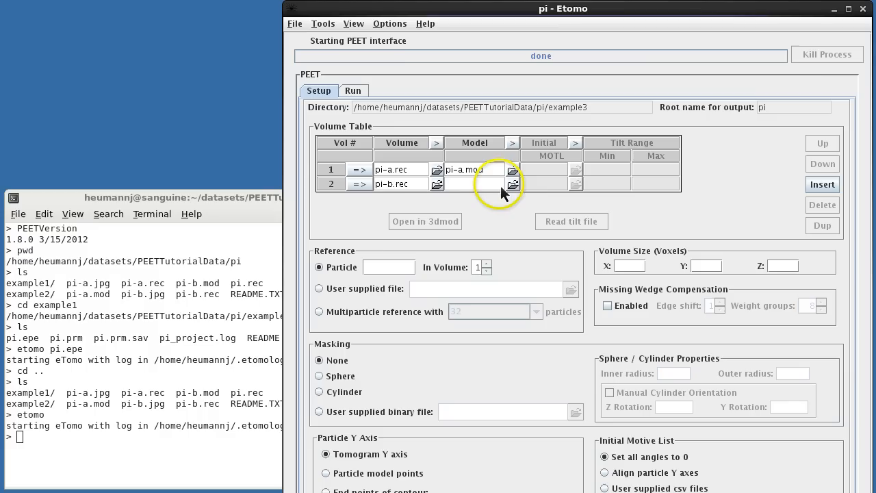
click(512, 184)
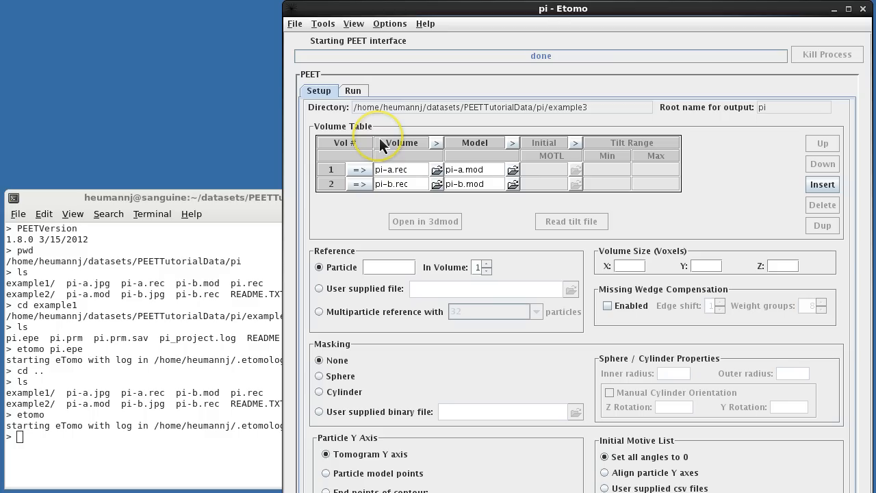
mouse_move(356, 197)
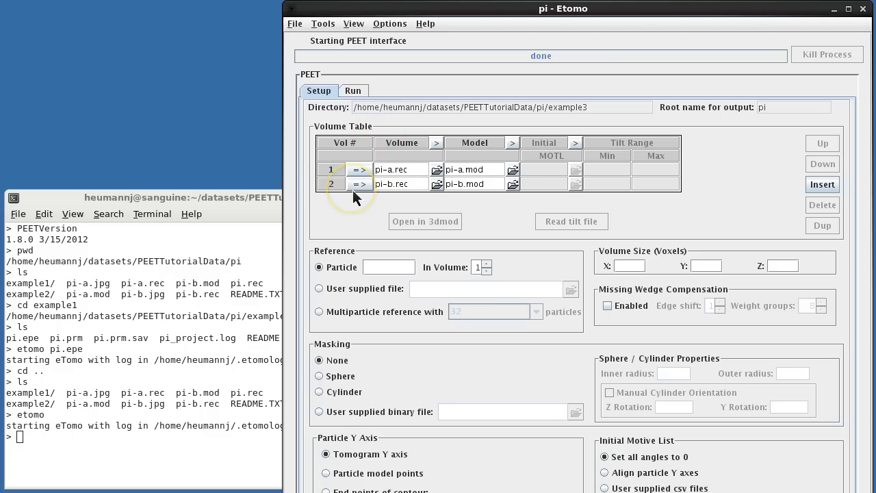
mouse_move(359, 183)
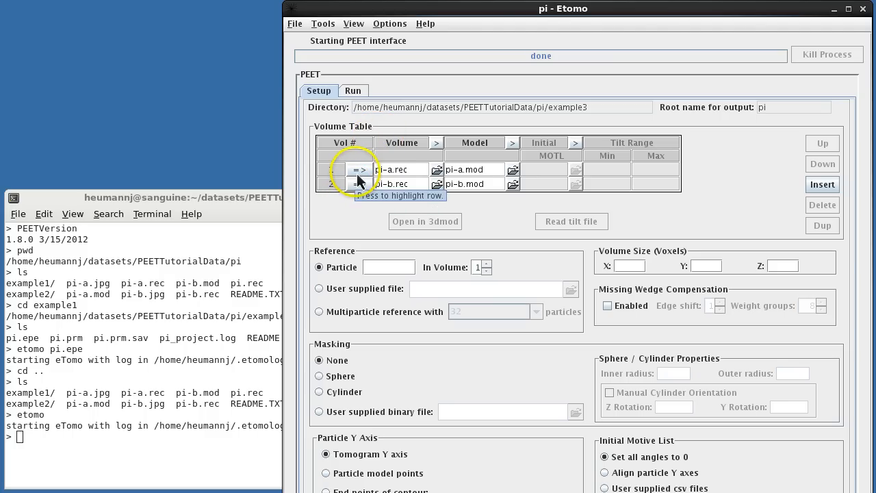
Step: Select row 1, pi-a.rec, and open it with its model in 3dmod
click(359, 169)
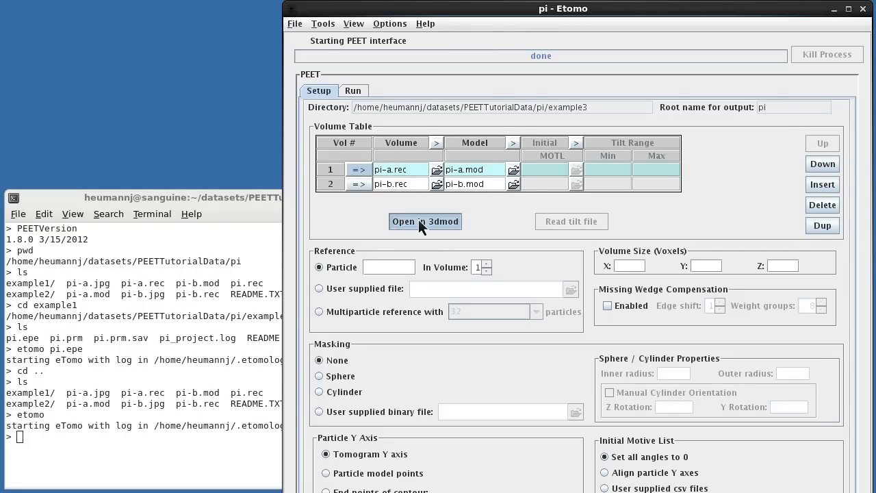
click(425, 222)
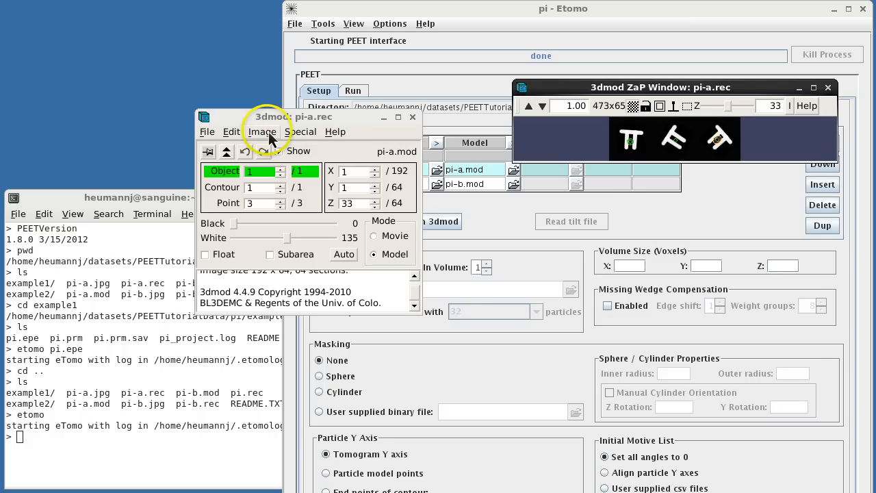
Step: View the pi-a particles as a 3D isosurface, rotate it, and close 3dmod
click(263, 131)
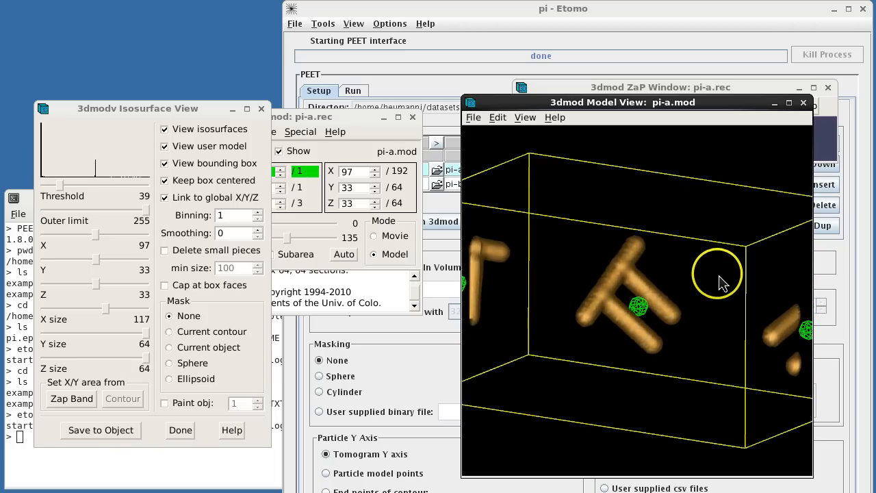
drag(723, 283, 572, 296)
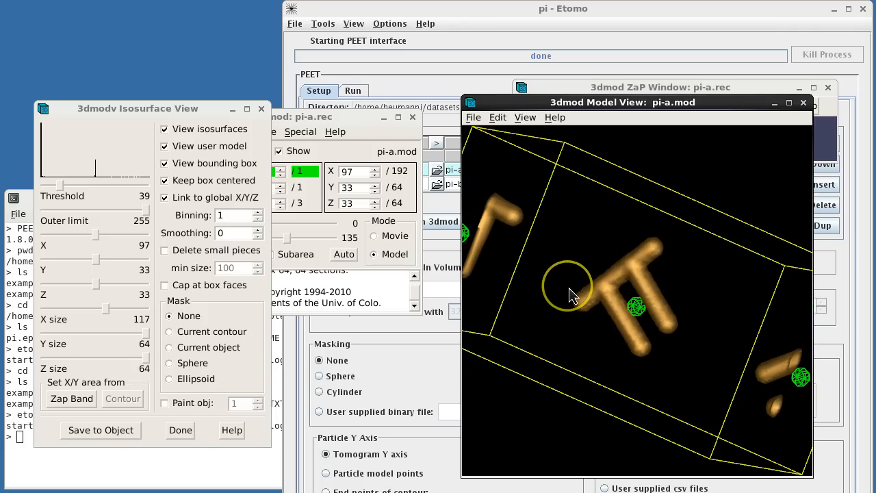
mouse_move(418, 123)
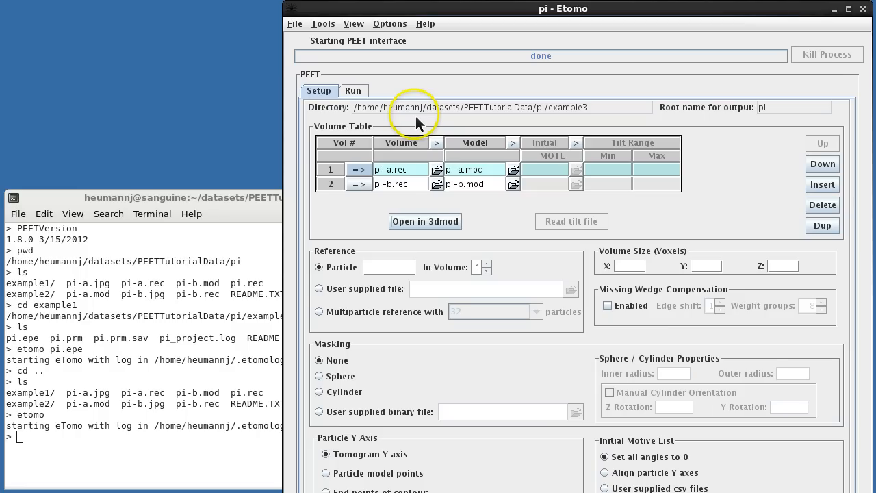
click(295, 23)
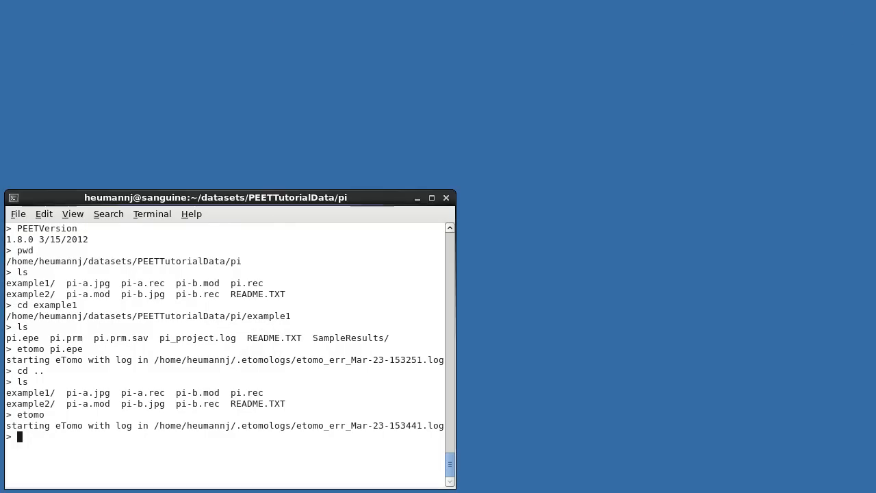
Step: List the working folder and example3's saved pi project files, then relaunch eTomo from Terminal
text(ls)
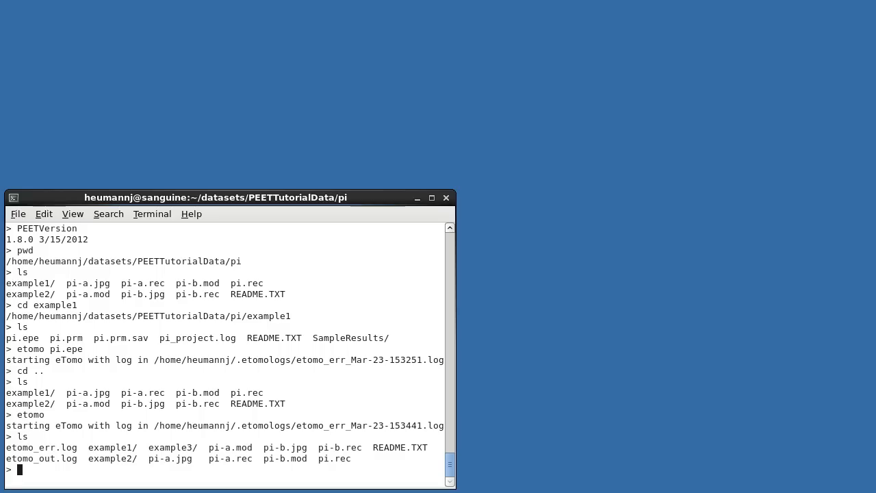
text(ls example3)
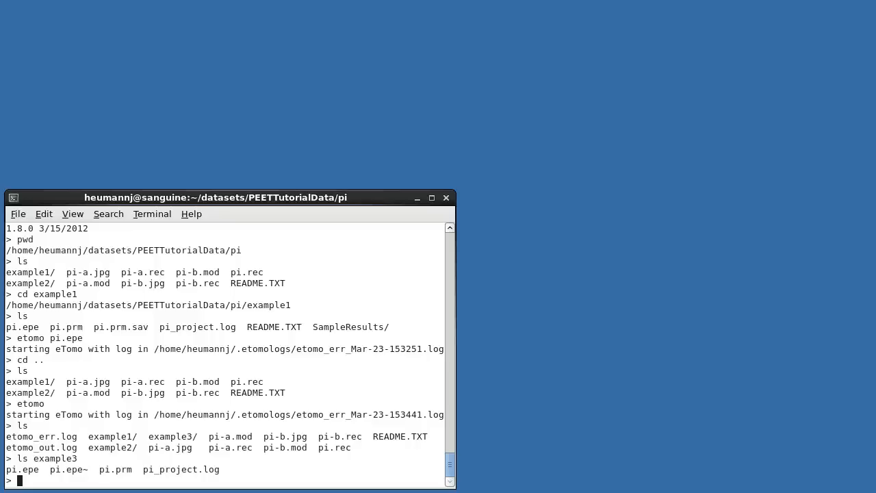
text(etomo)
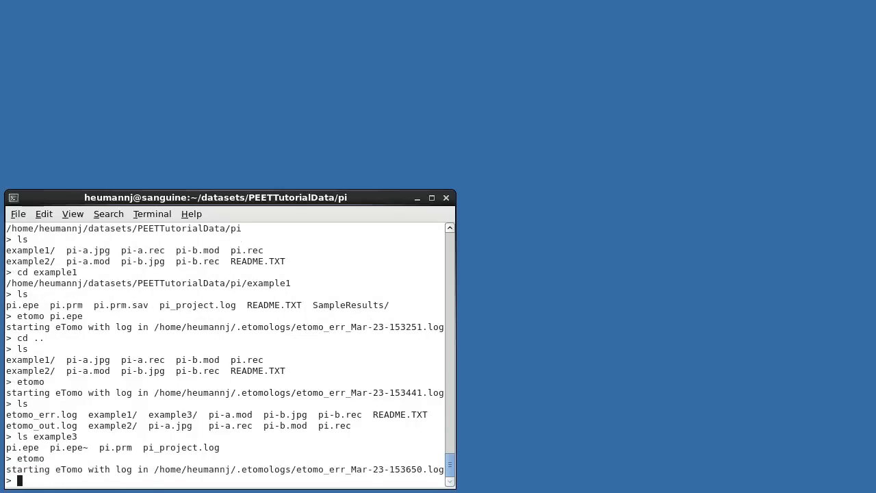
key(Return)
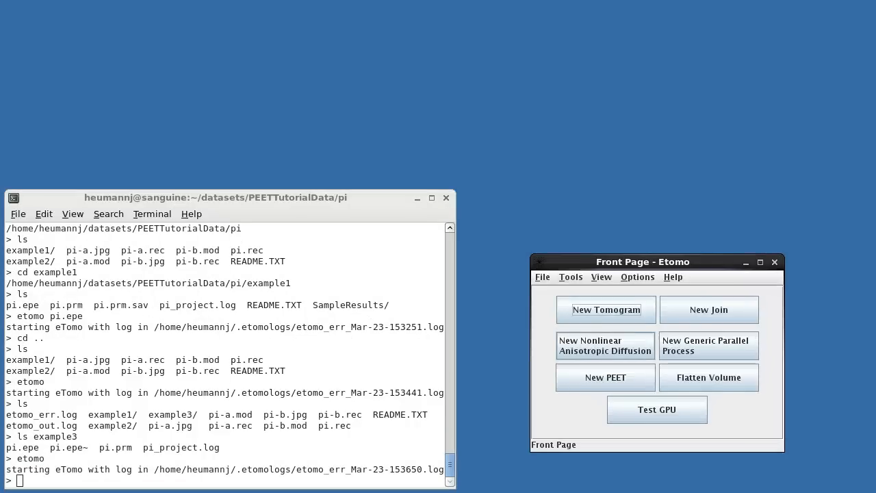
Step: Start a new PEET project in the /example4 directory with 'Copy project from' enabled
click(605, 378)
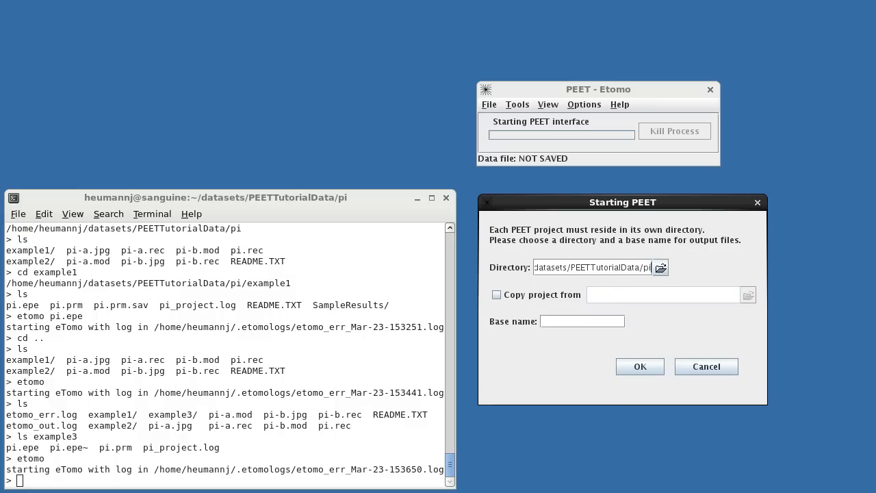
text(/example4)
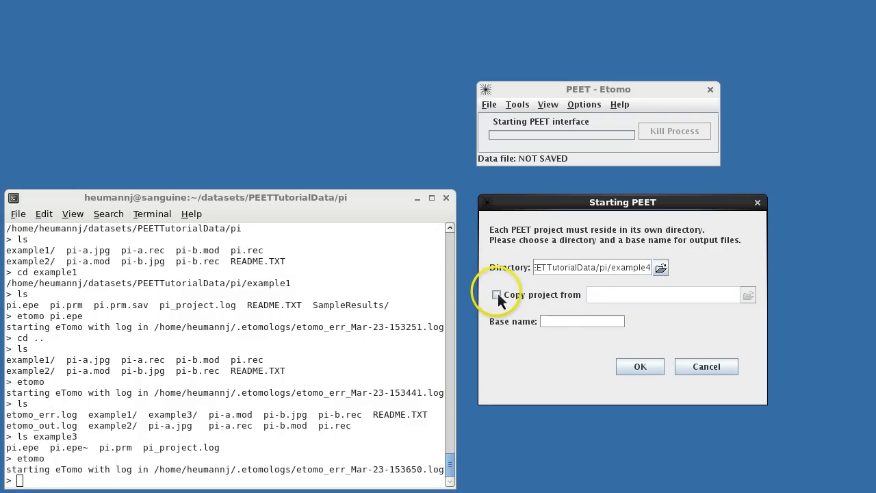
click(495, 295)
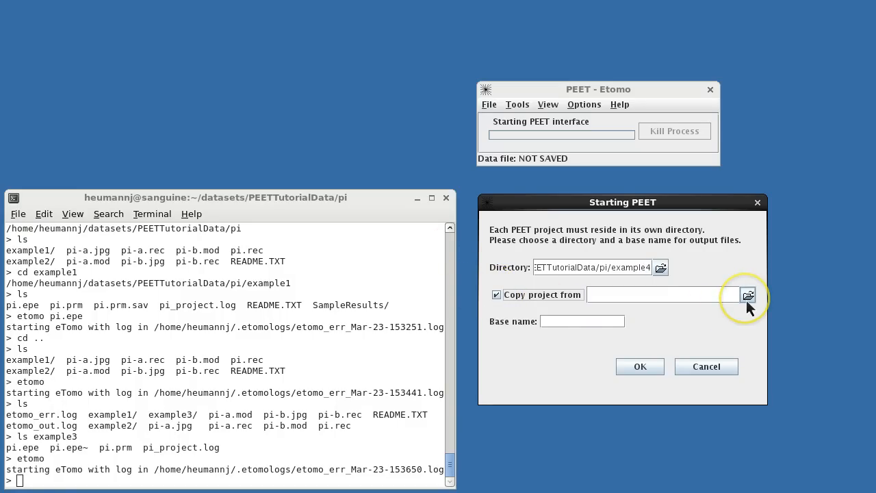
Step: Select example1's pi.epe as the source and create the example4 project with base name pi
click(747, 295)
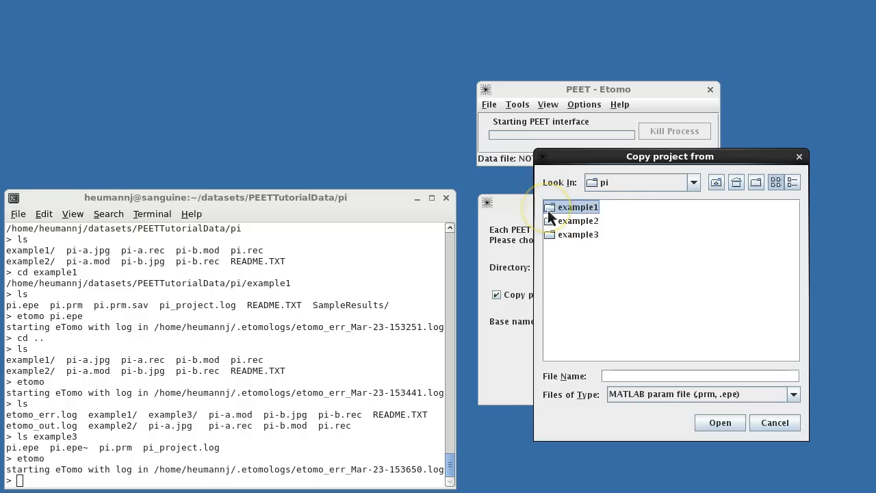
double_click(578, 206)
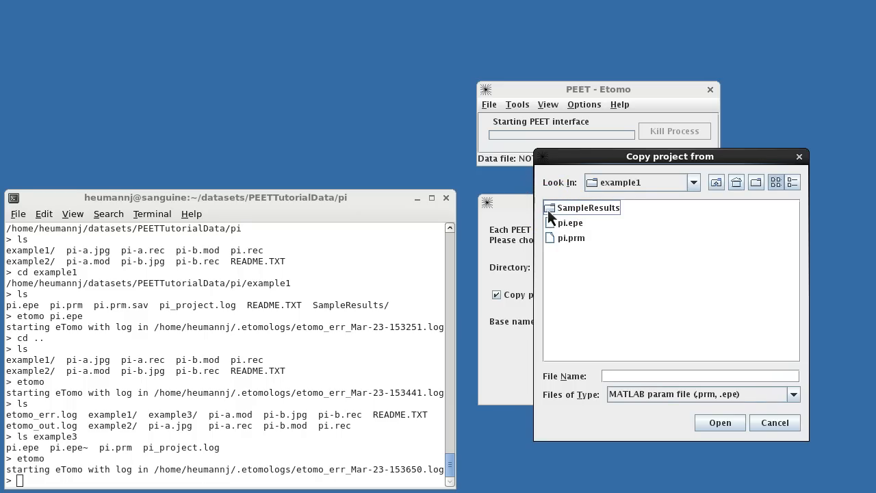
click(571, 222)
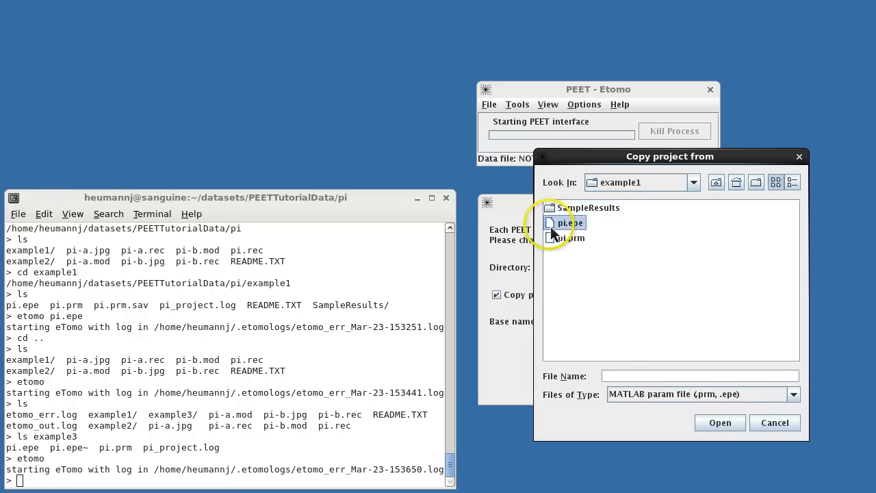
double_click(569, 222)
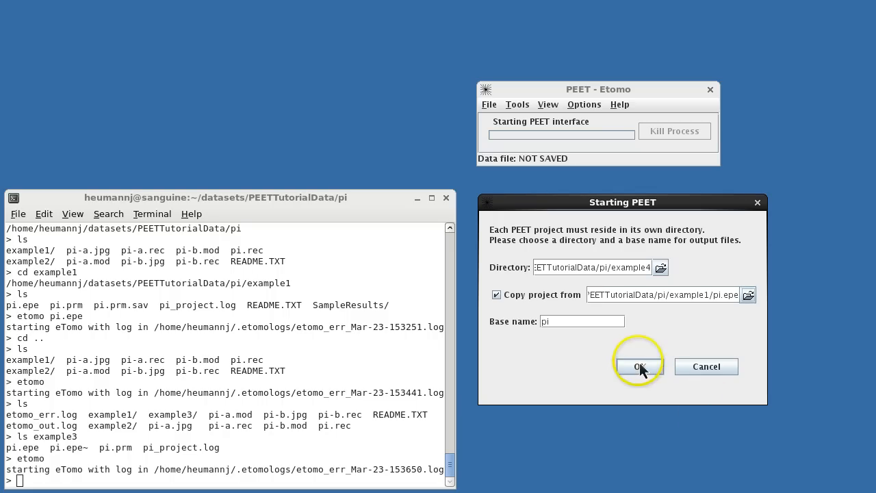
click(639, 366)
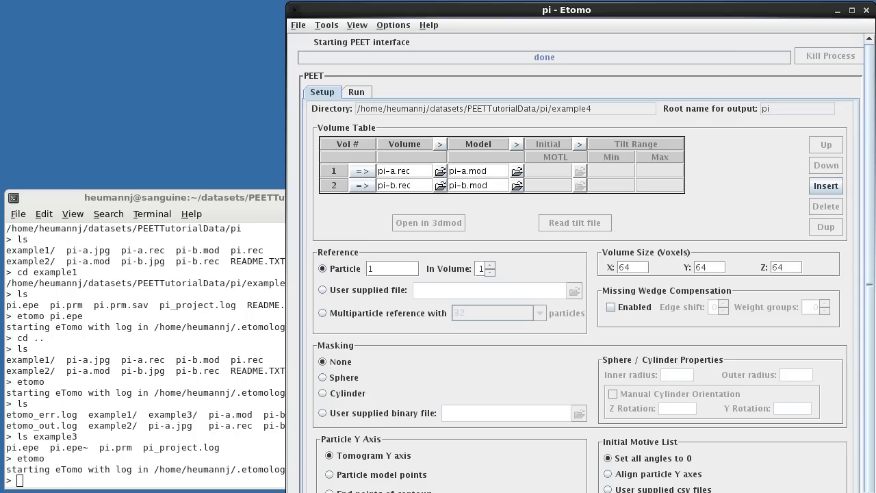